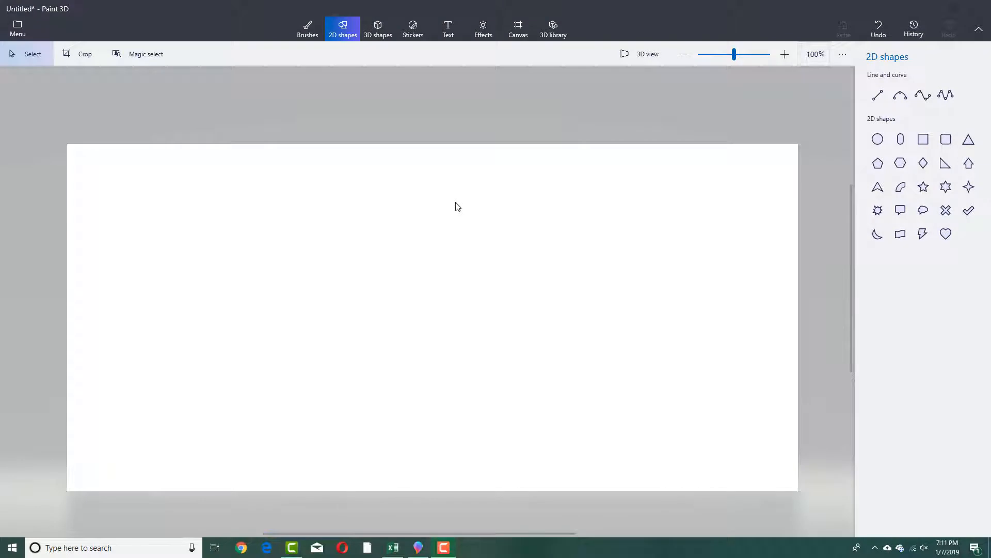
mouse_move(553, 280)
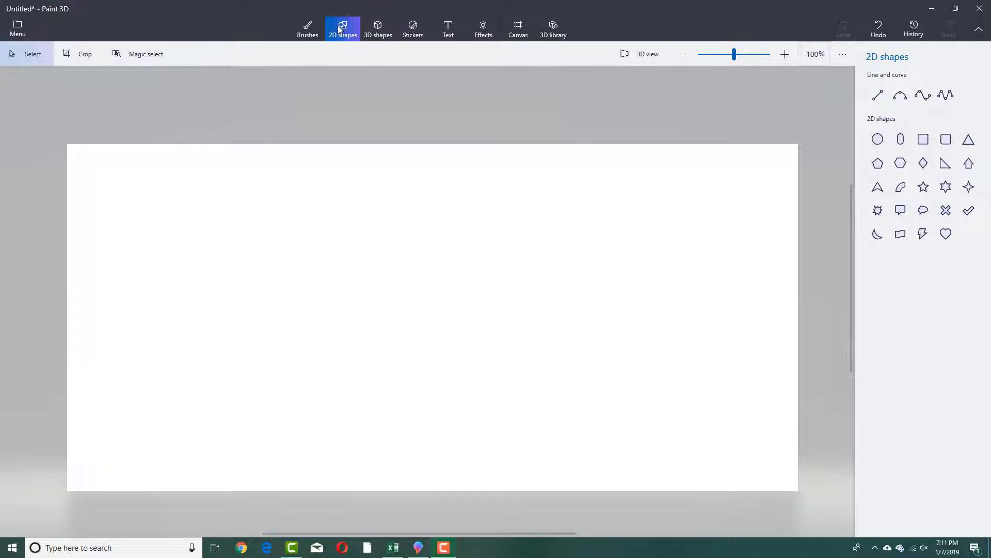
mouse_move(343, 28)
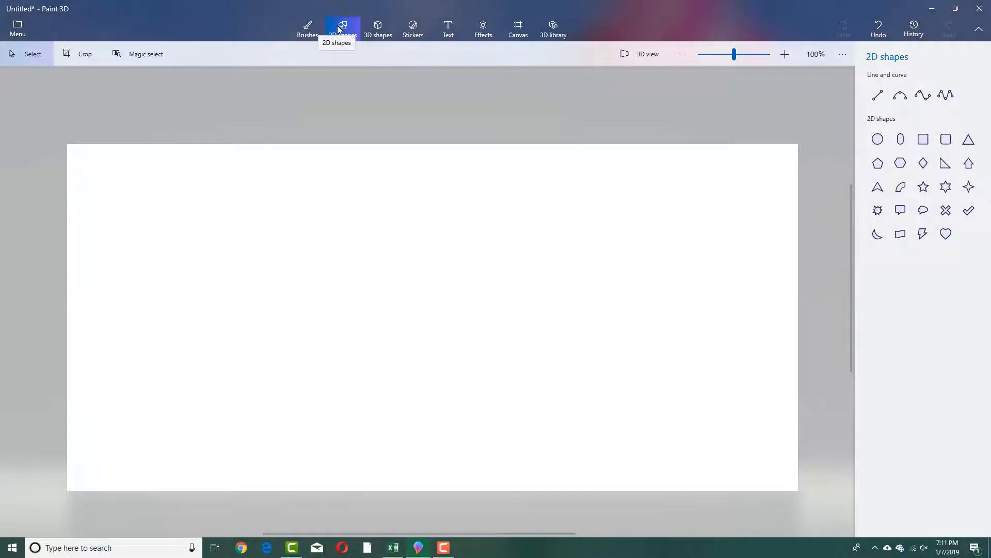
Draw a thick black diagonal line centre-right, pull its upper end left to flatten it, and commit.
left_click(878, 95)
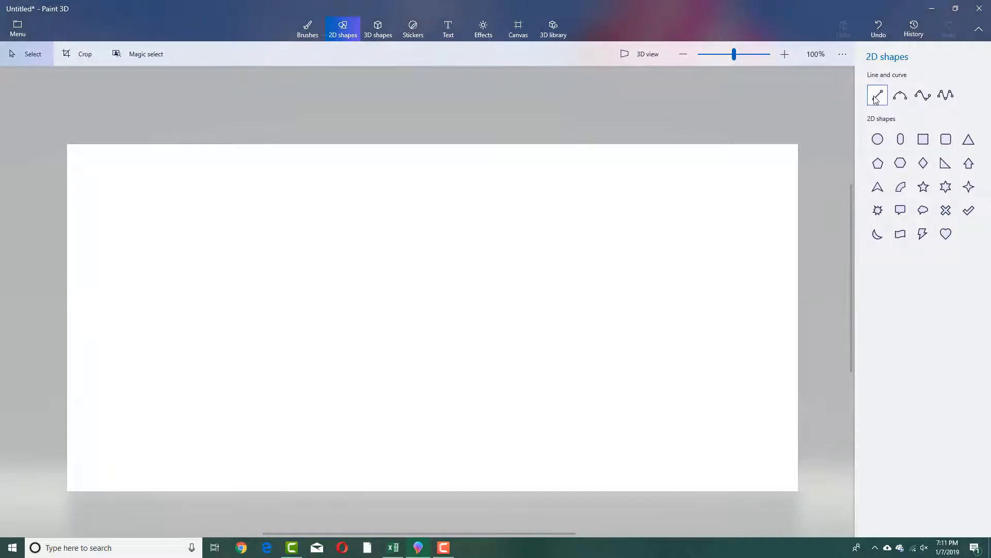
left_click(945, 96)
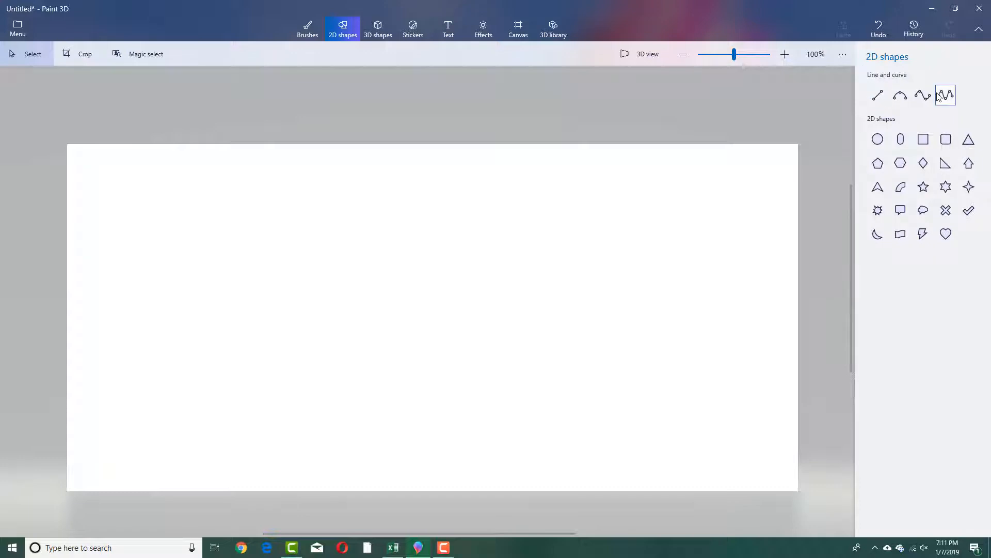
left_click(878, 95)
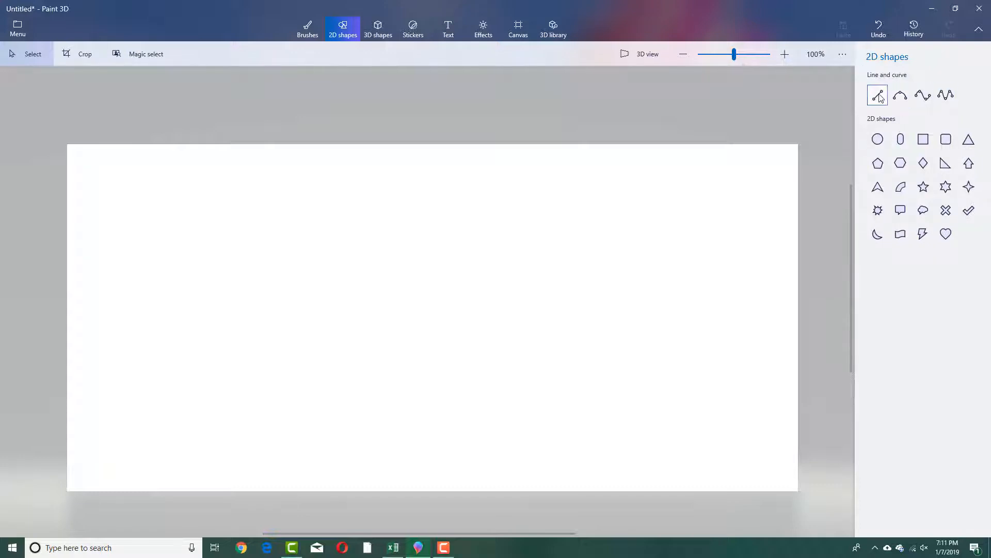
left_click(878, 95)
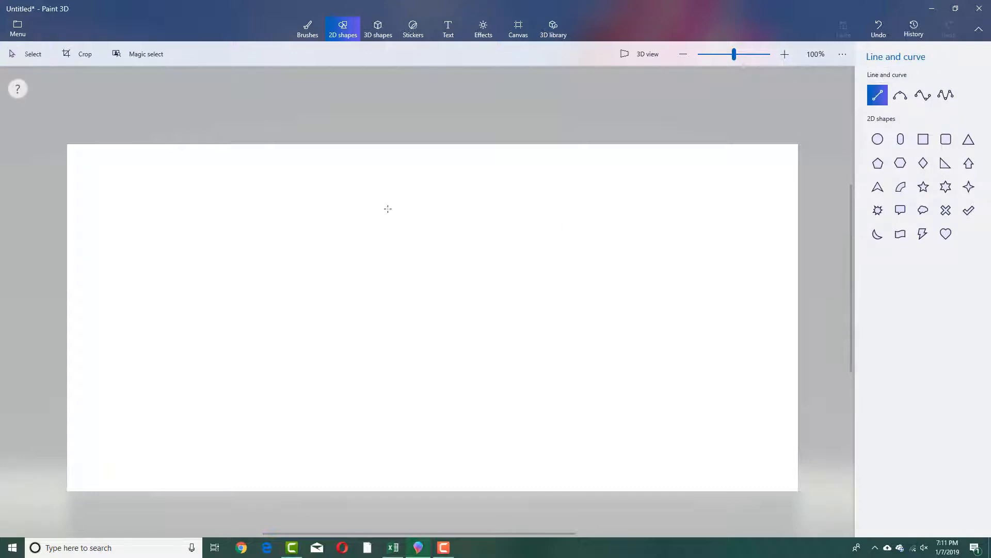
left_click_drag(511, 204, 638, 385)
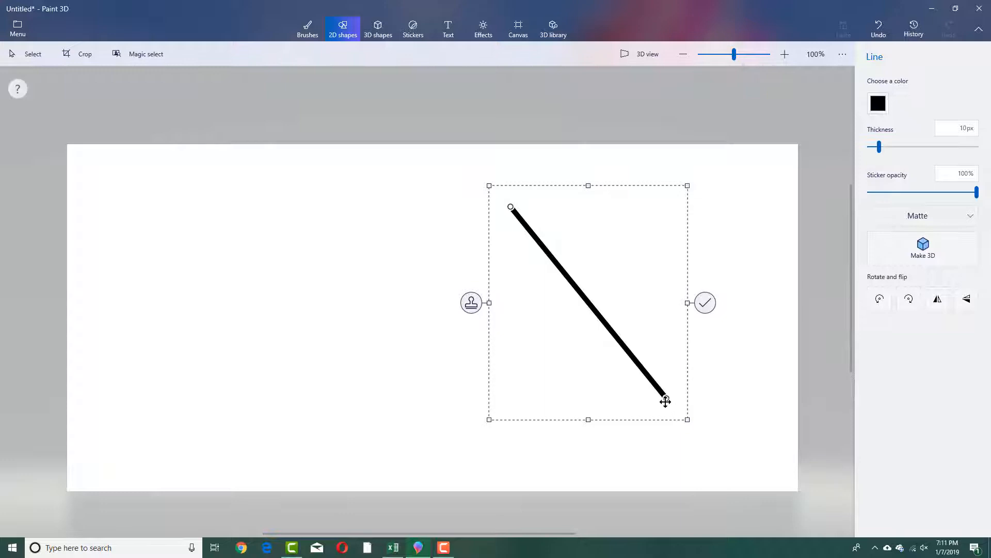
left_click_drag(665, 400, 665, 397)
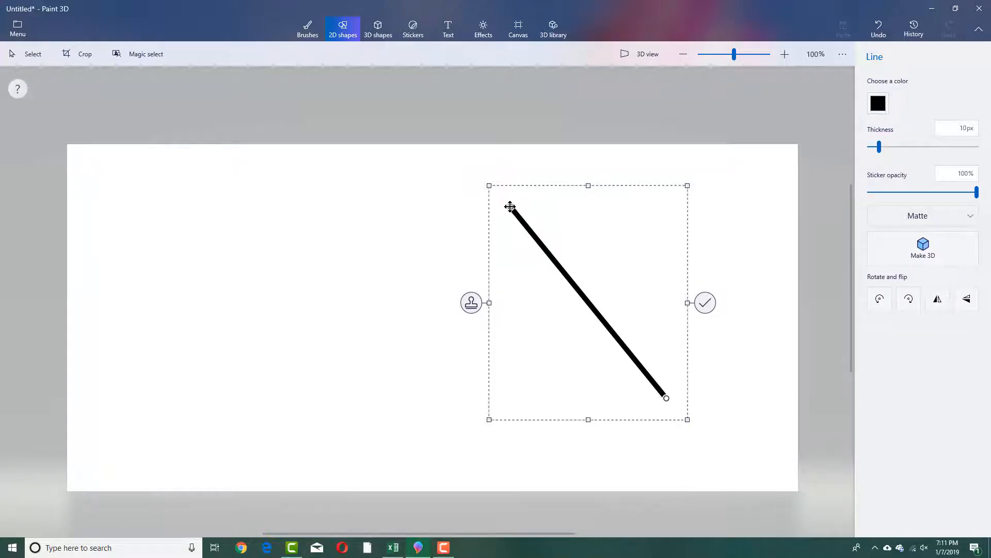
left_click_drag(510, 208, 328, 217)
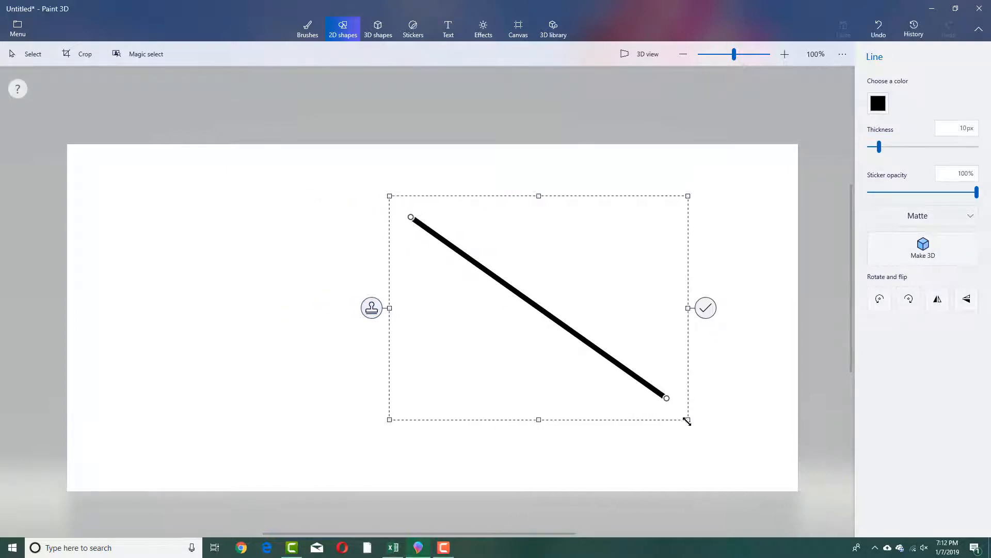
mouse_move(755, 245)
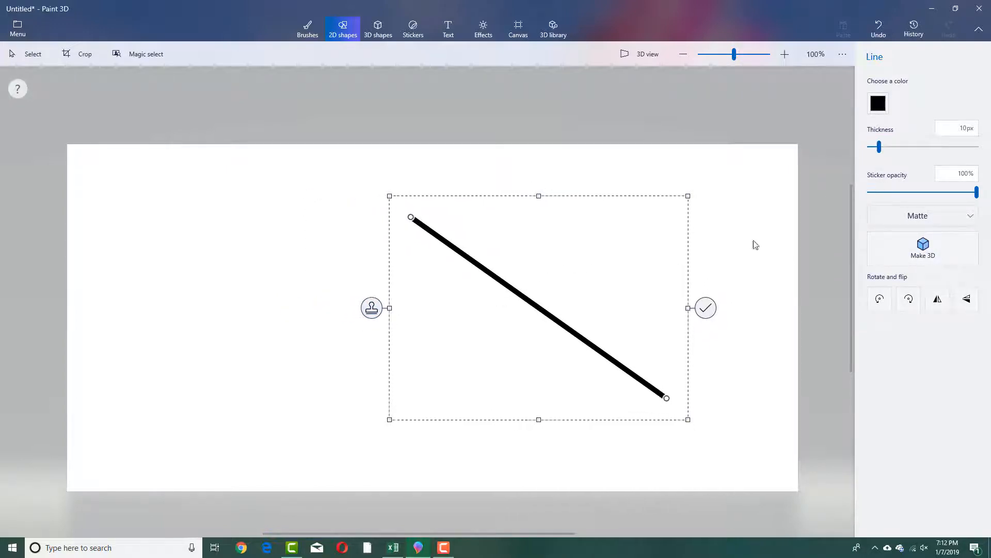
left_click(704, 309)
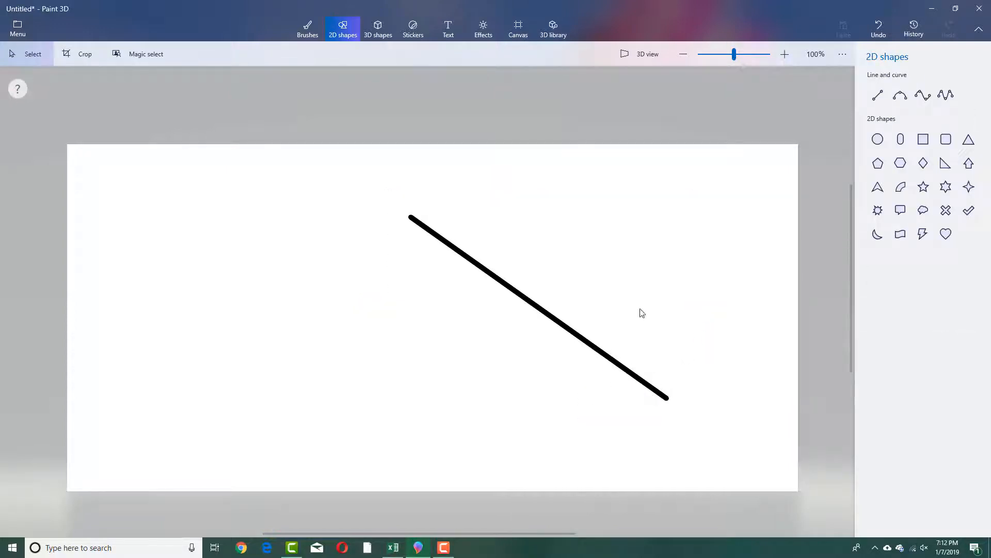
Draw a black three-point curve at lower left and bend its middle into a hook.
left_click(900, 95)
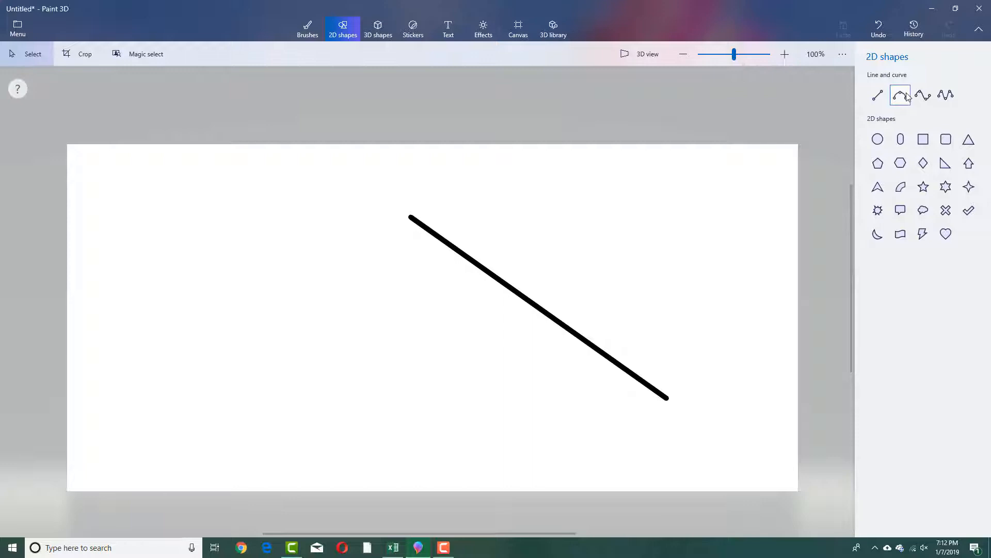
left_click(900, 95)
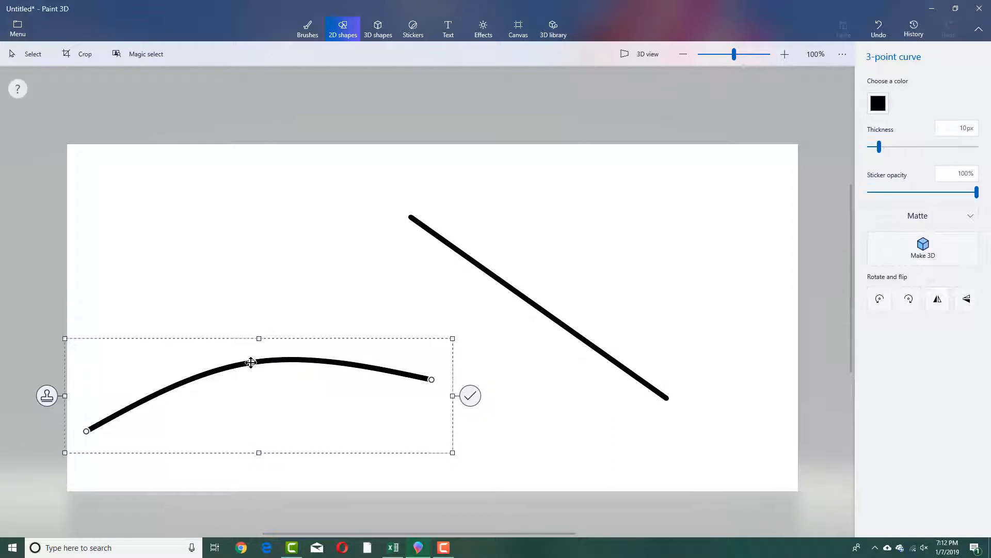
left_click_drag(251, 363, 336, 276)
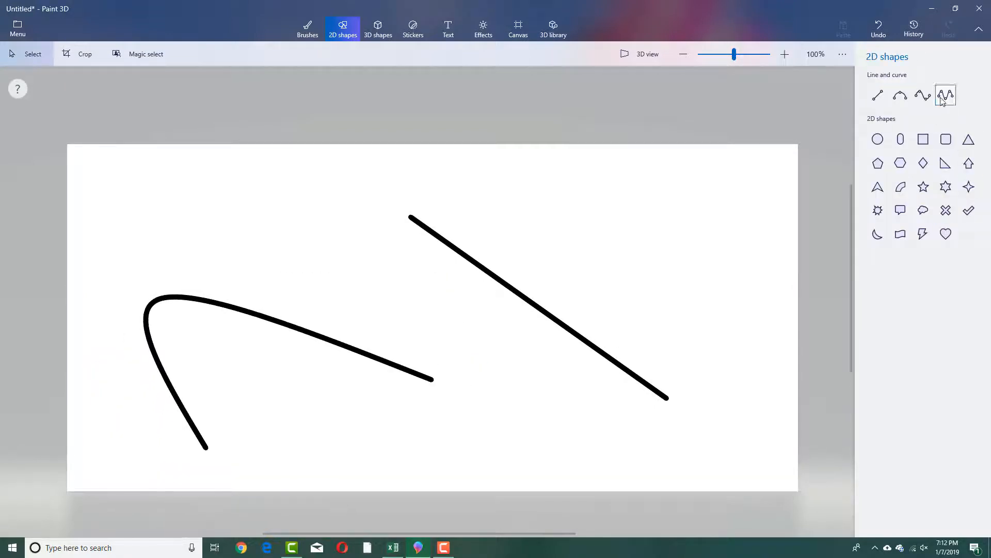
Draw a black S-shaped four-point curve at upper right and try yellow and red colours for it.
left_click_drag(658, 183, 771, 287)
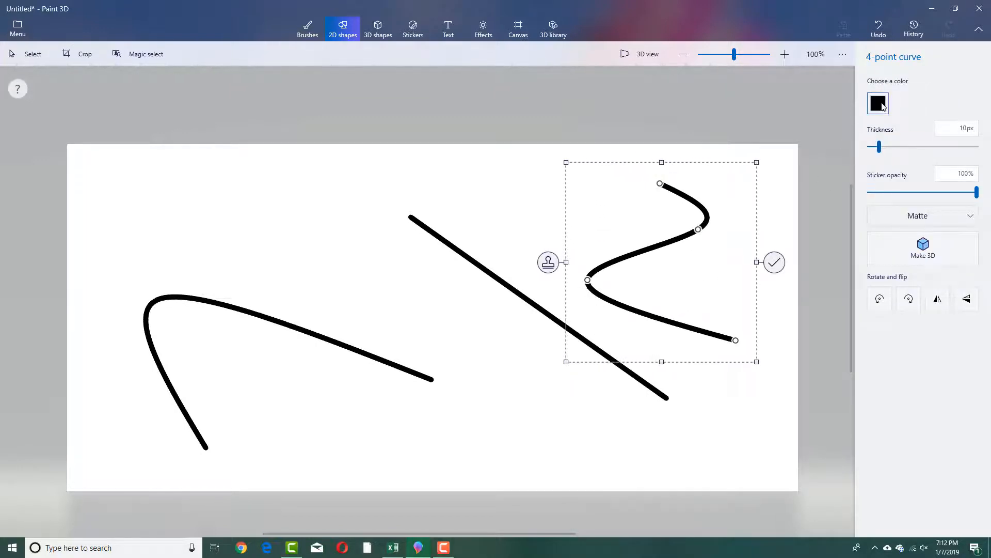
left_click(878, 103)
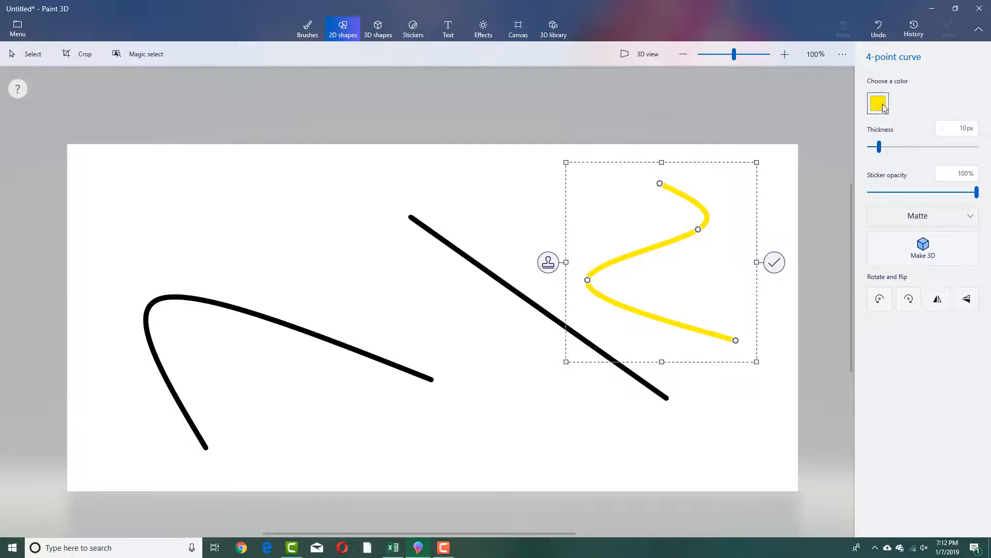
left_click(878, 103)
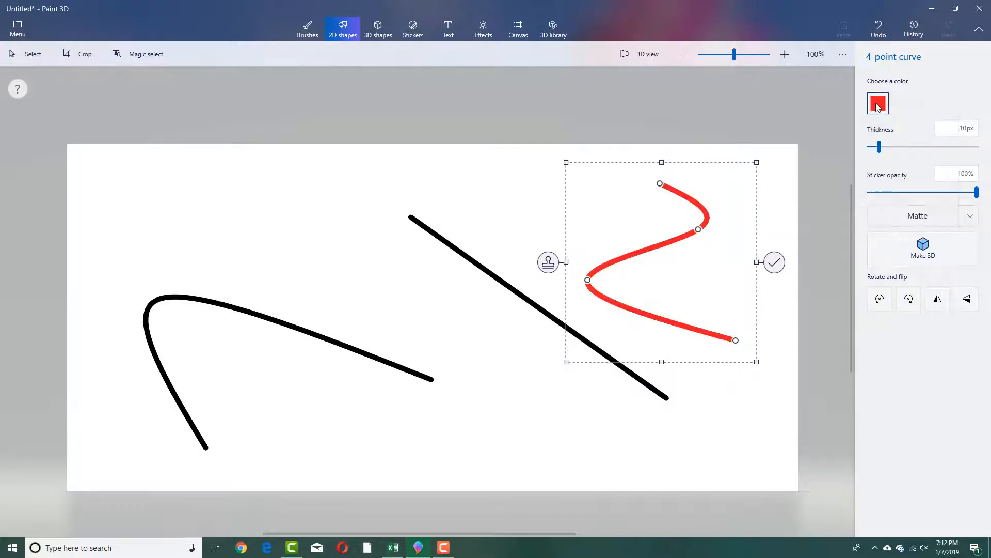
left_click(887, 141)
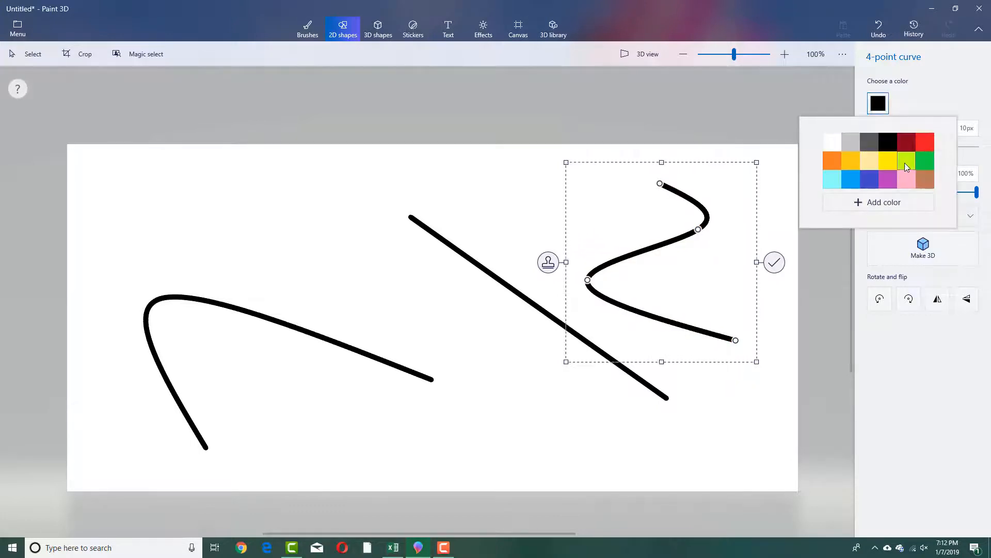
Make the S-curve lime green at 33px thickness, 100% opacity, and drag it down over the black line.
left_click(905, 160)
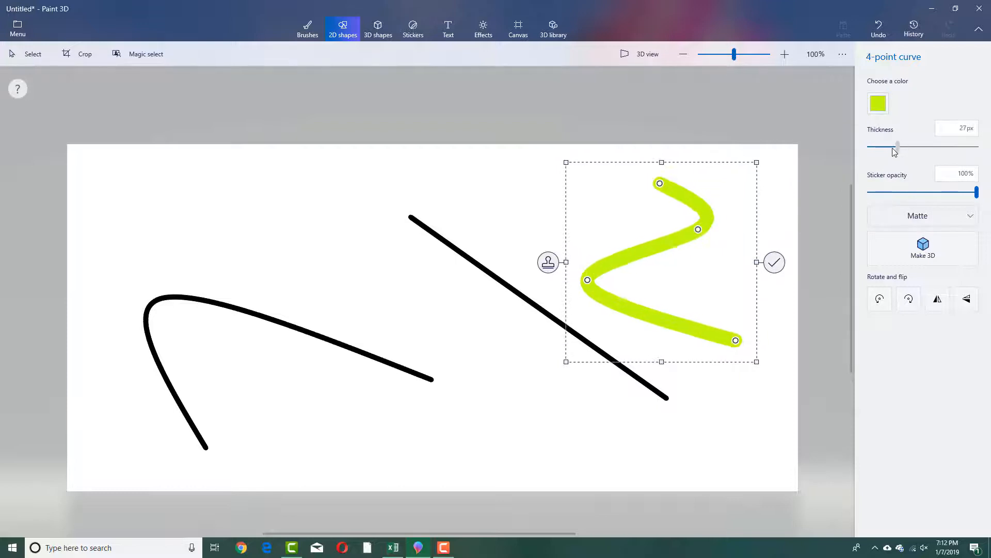
left_click_drag(896, 147, 904, 146)
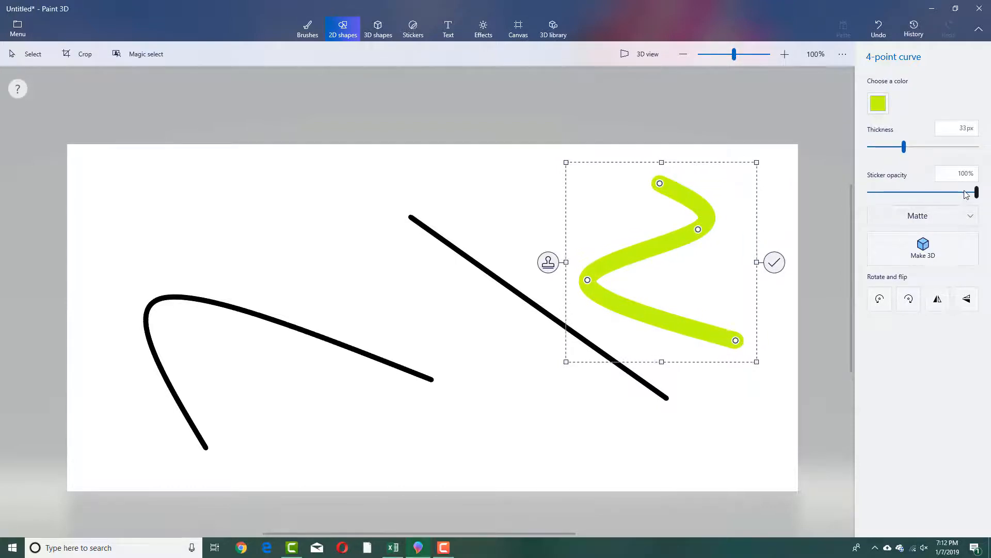
left_click_drag(975, 192, 933, 192)
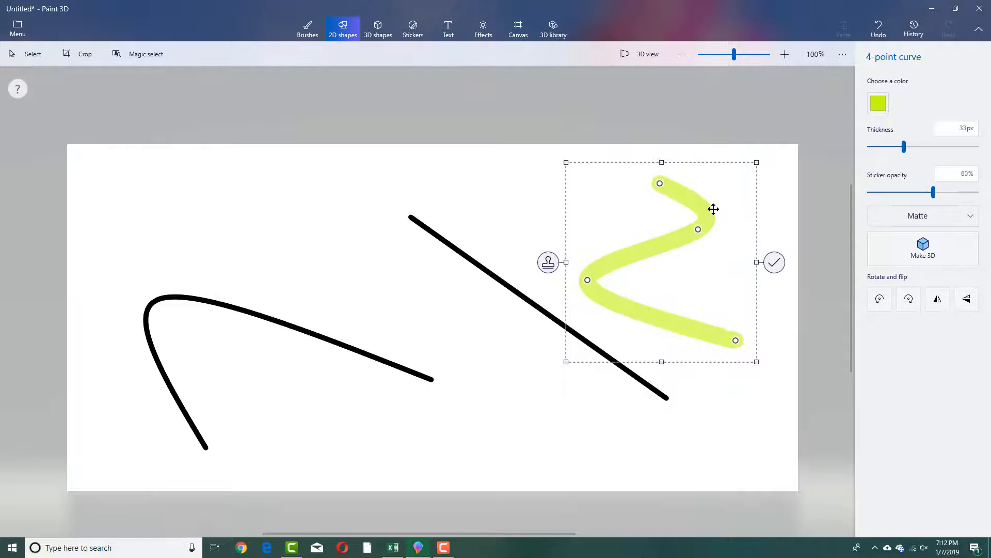
left_click_drag(713, 209, 631, 250)
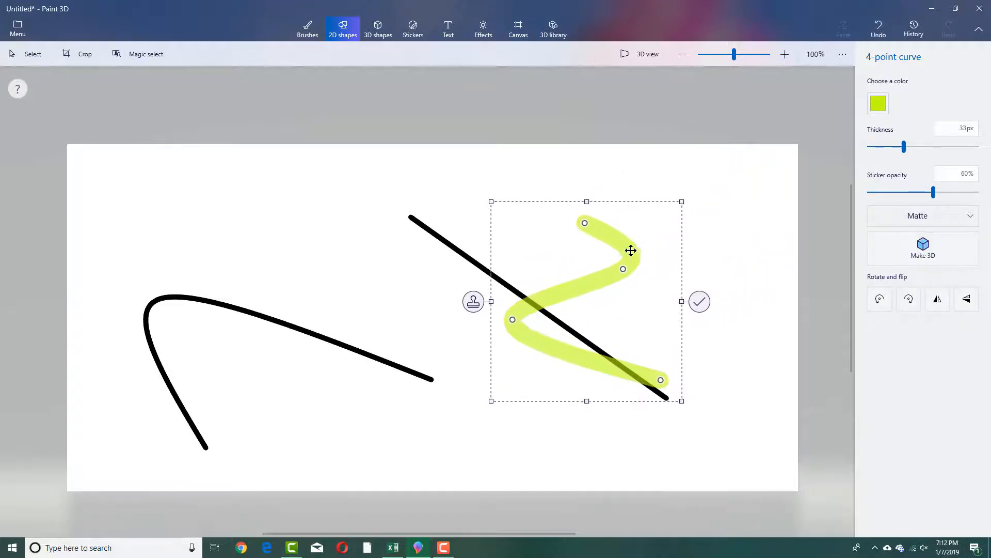
left_click_drag(933, 192, 933, 192)
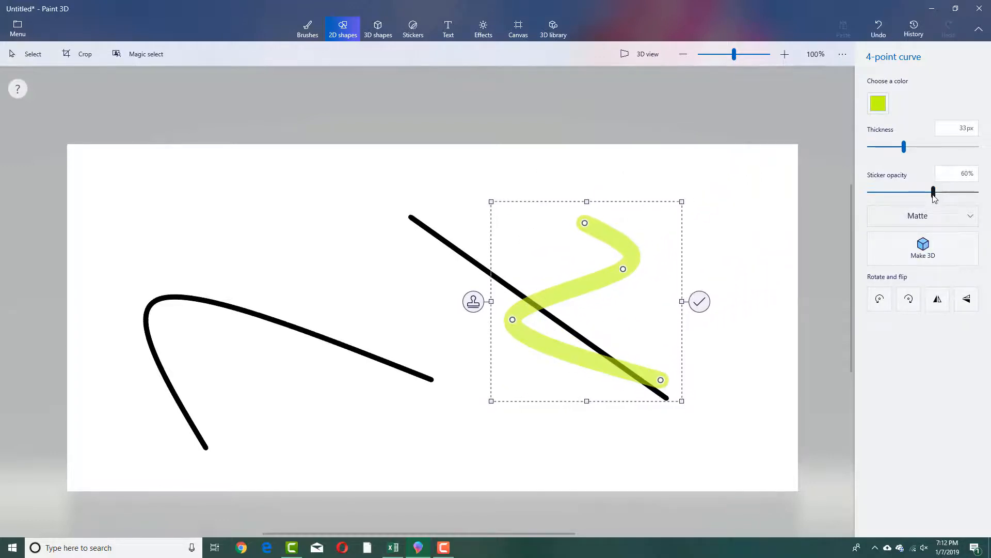
left_click_drag(932, 191, 977, 191)
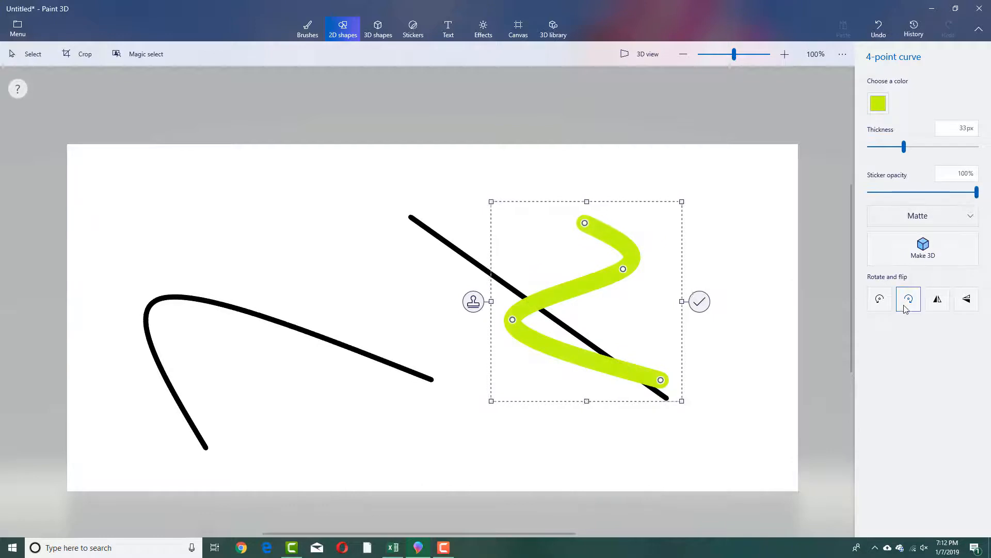
left_click(907, 299)
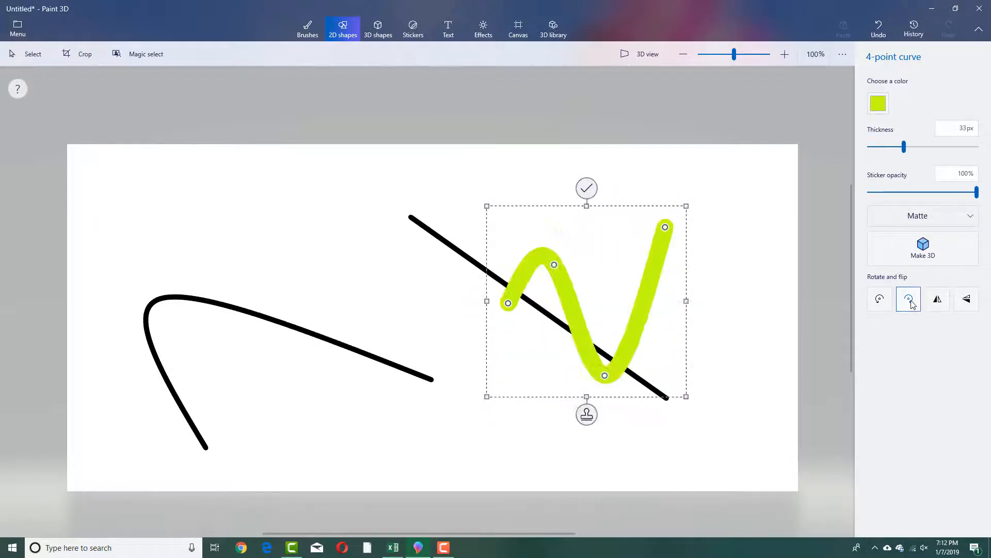
left_click(966, 299)
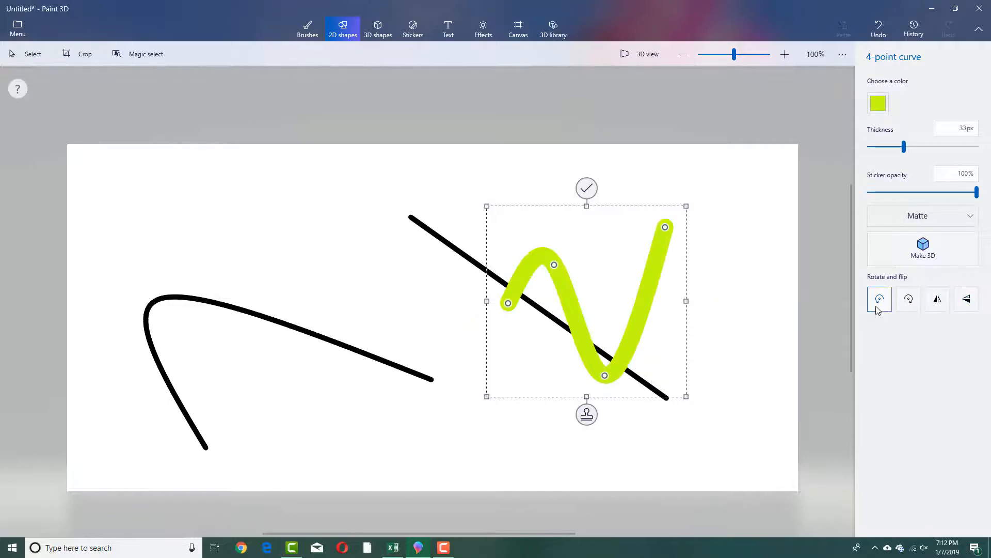
left_click(879, 298)
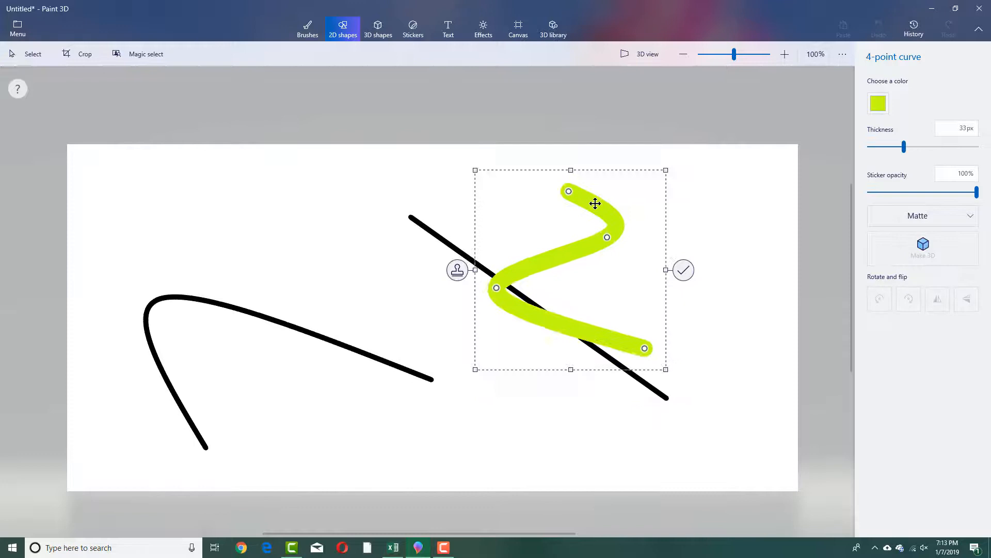
mouse_move(922, 248)
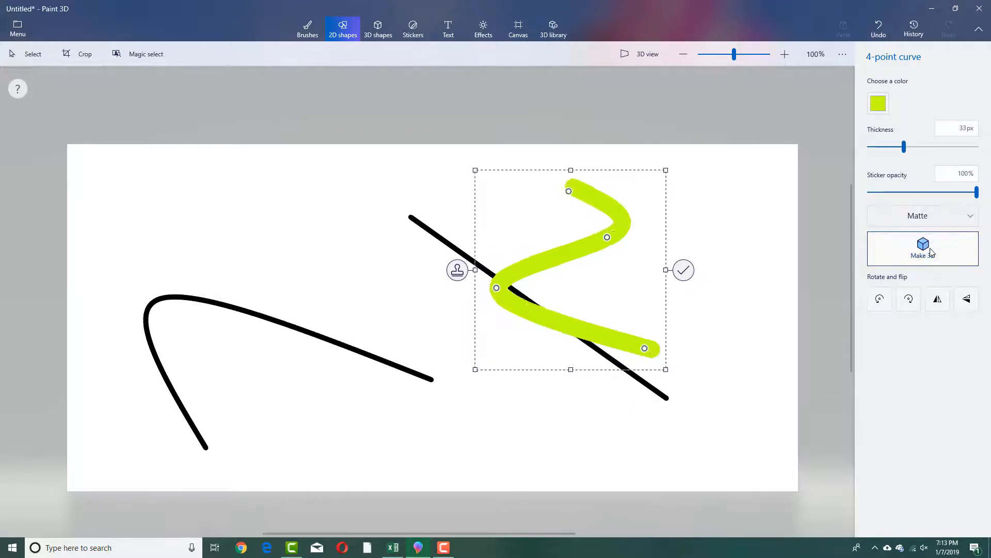
Make the lime curve 3D and rotate it to stand facing forward across the line.
left_click(922, 248)
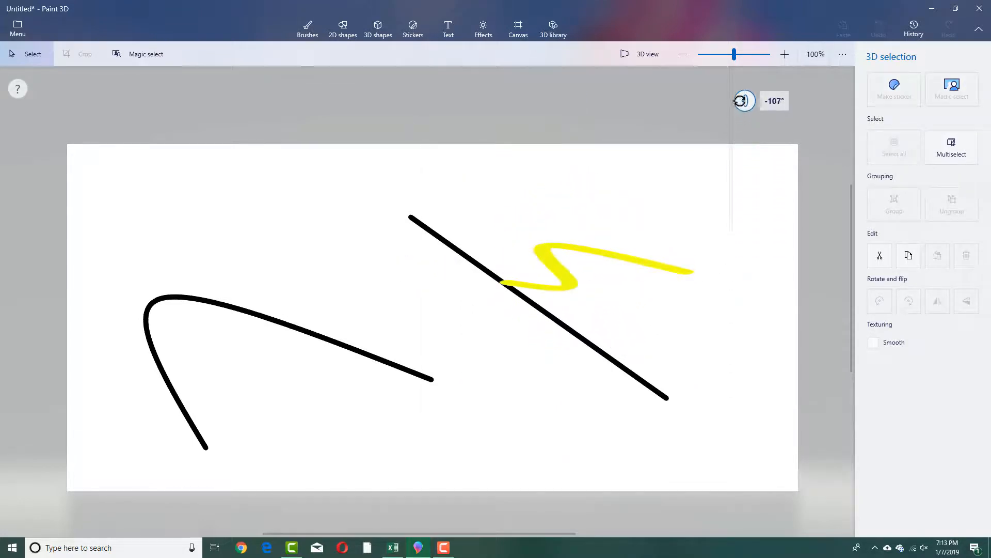
left_click_drag(744, 101, 744, 228)
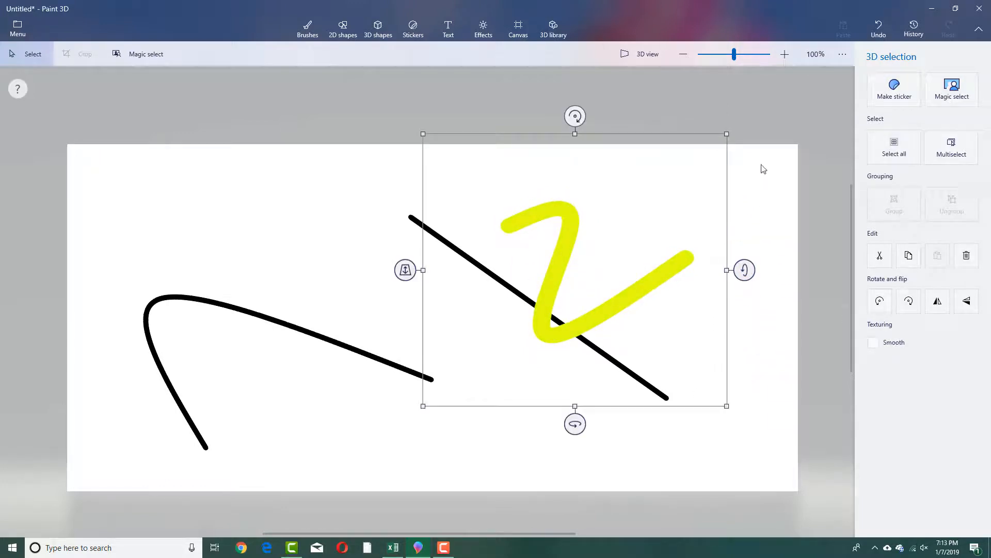
mouse_move(452, 75)
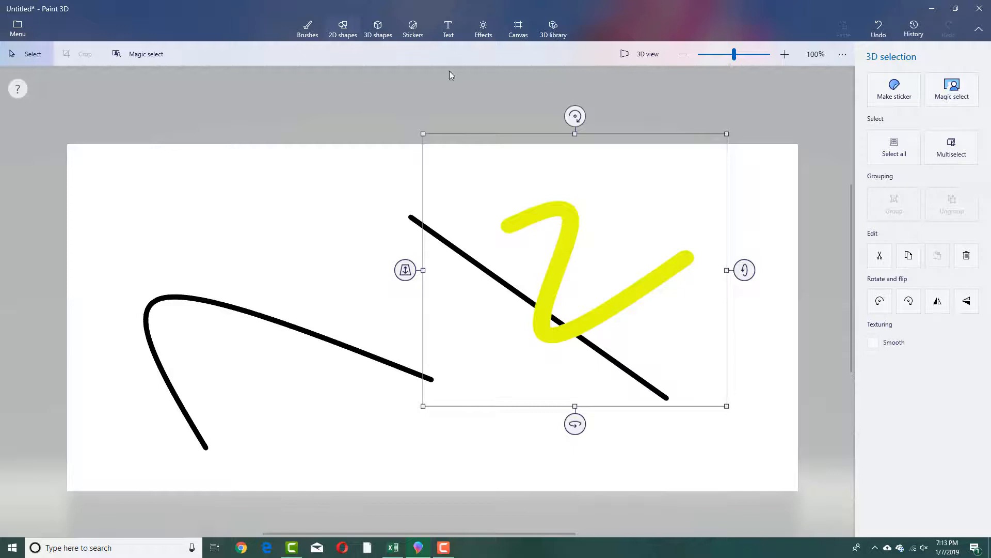
left_click(342, 28)
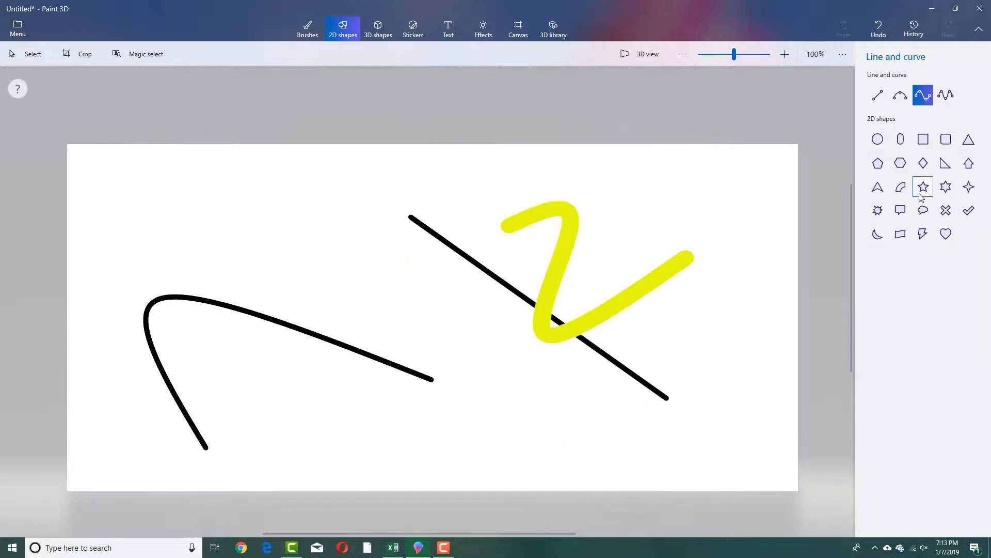
Draw an upward lime outline arrow from the 2D shapes over the hooked black curve.
left_click(968, 163)
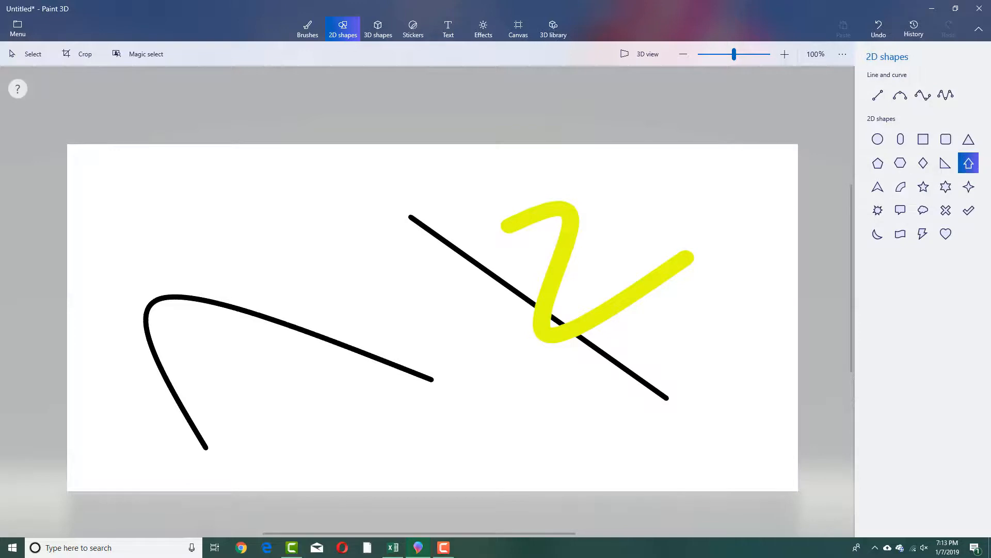
left_click_drag(273, 197, 406, 389)
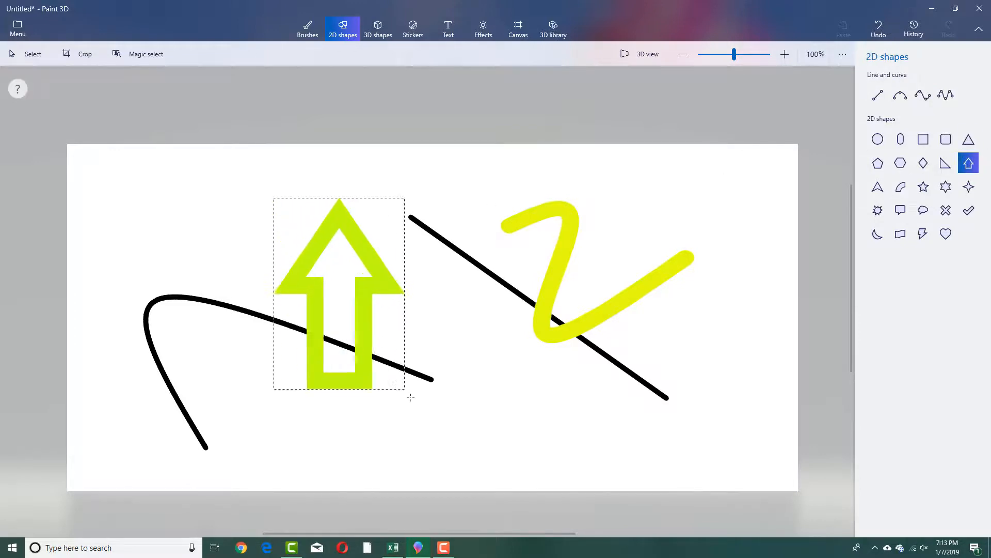
left_click(344, 290)
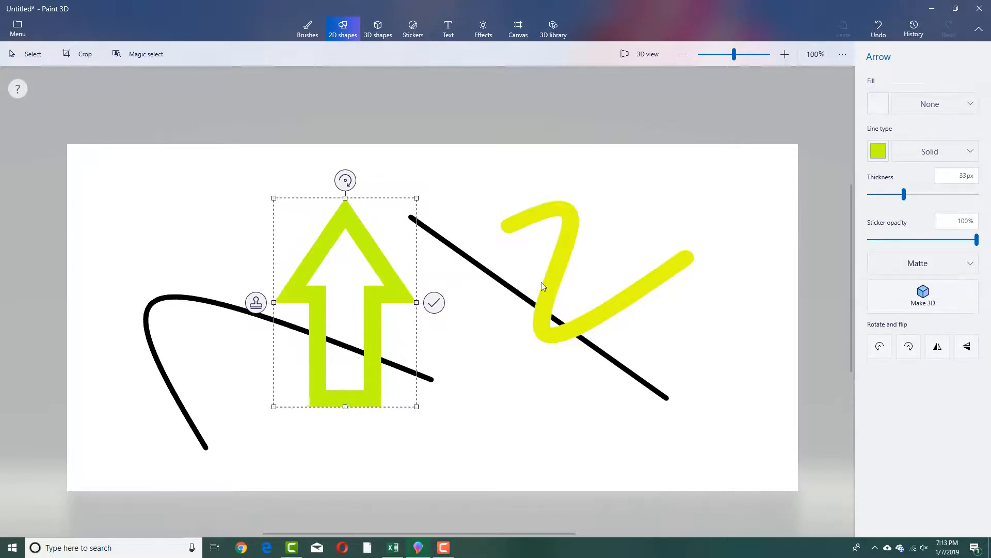
Set the arrow's Fill to Solid blue and its Line type to a Solid lime outline.
left_click(929, 103)
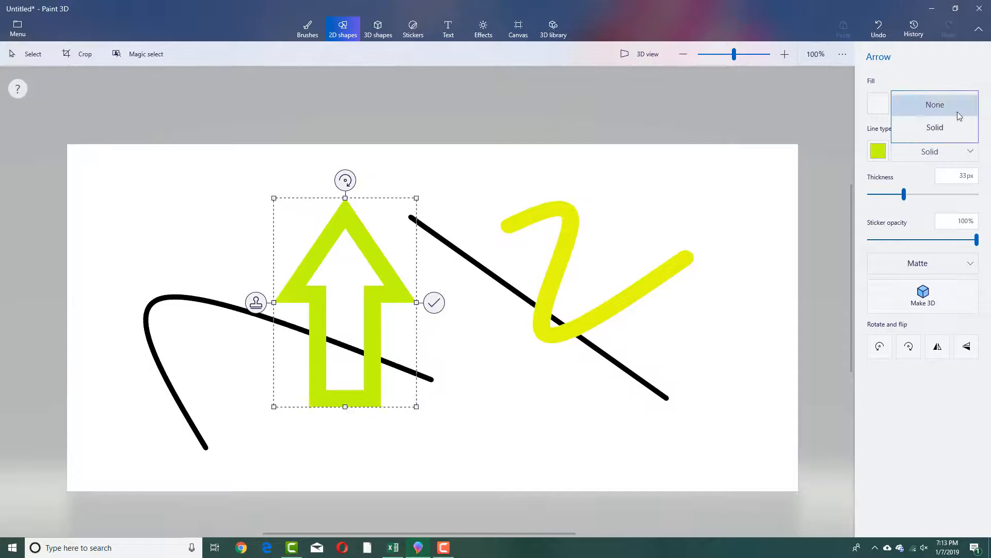
left_click(934, 104)
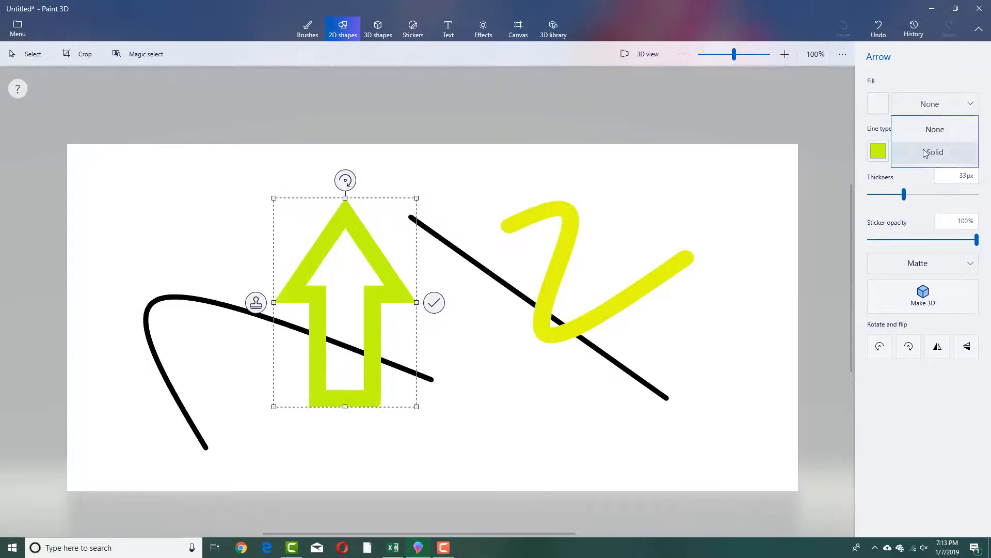
left_click(934, 153)
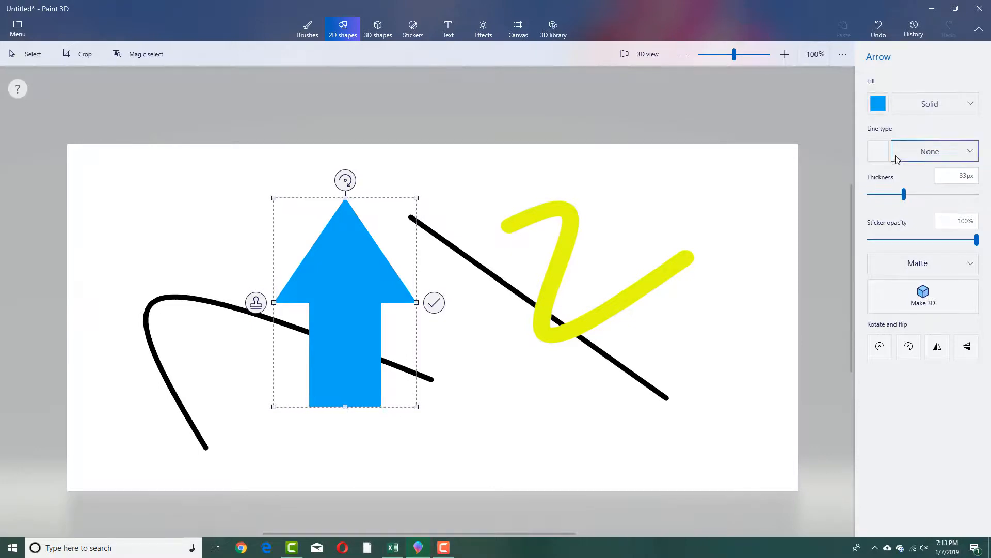
left_click(933, 152)
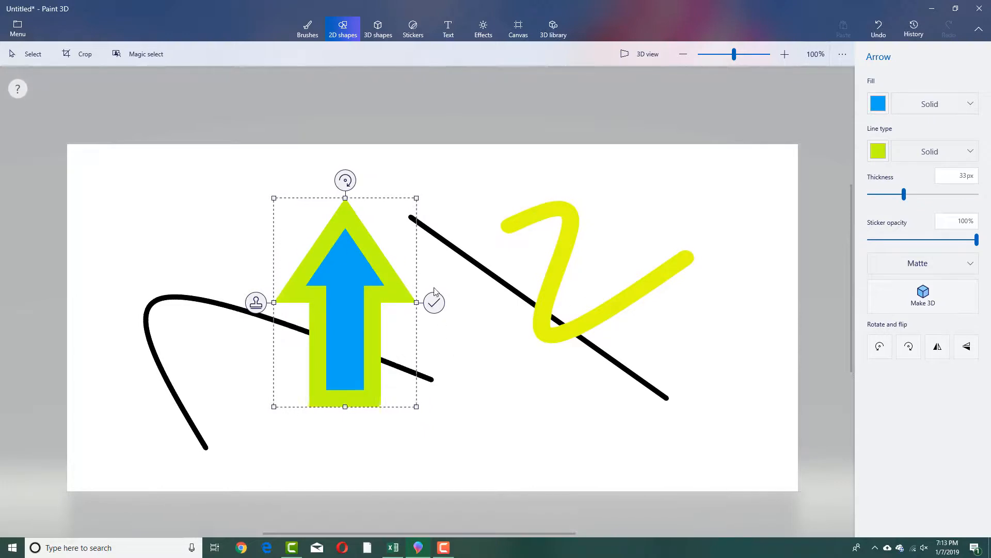
left_click(934, 103)
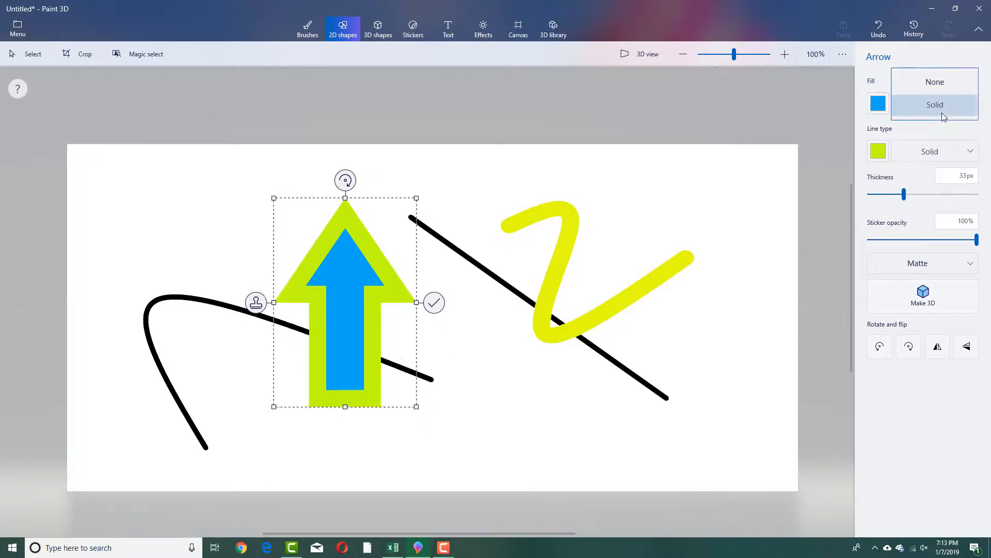
left_click(934, 105)
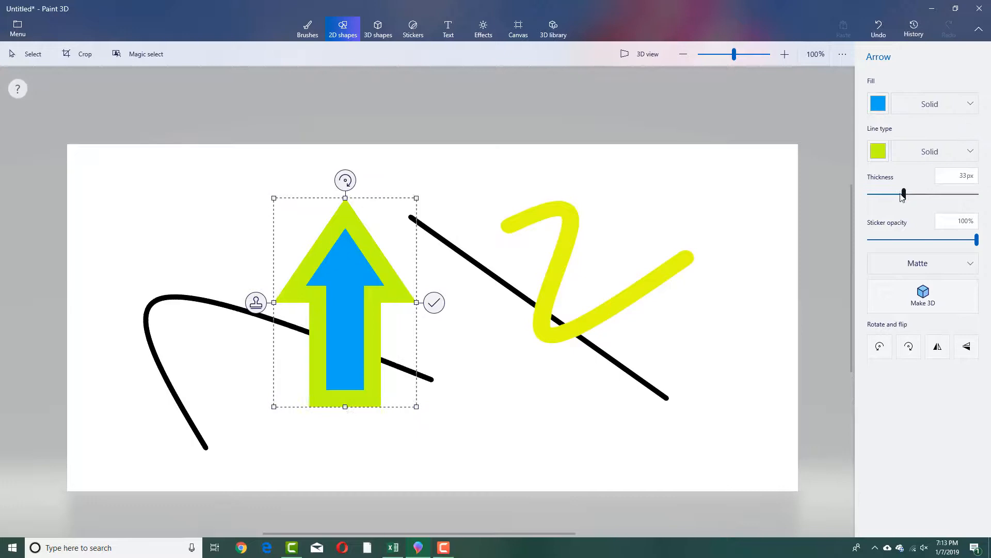
Reduce the arrow's outline Thickness to 18px and keep its finish Matte.
left_click_drag(903, 194, 887, 194)
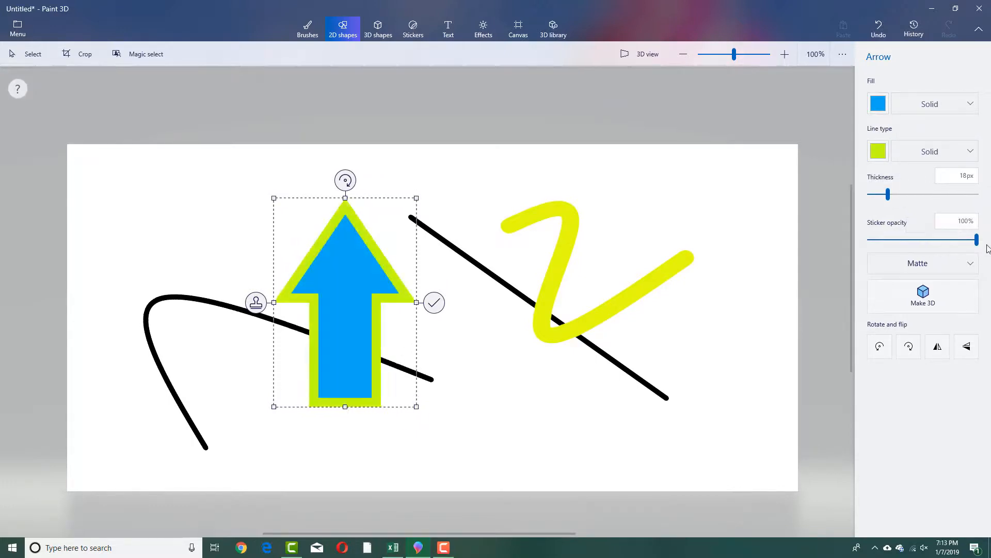
mouse_move(923, 288)
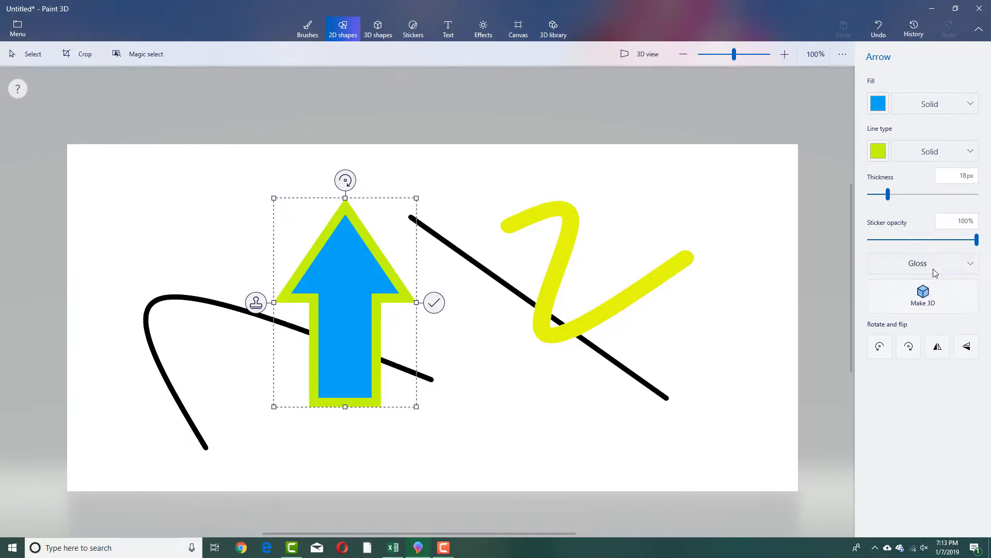
left_click(921, 263)
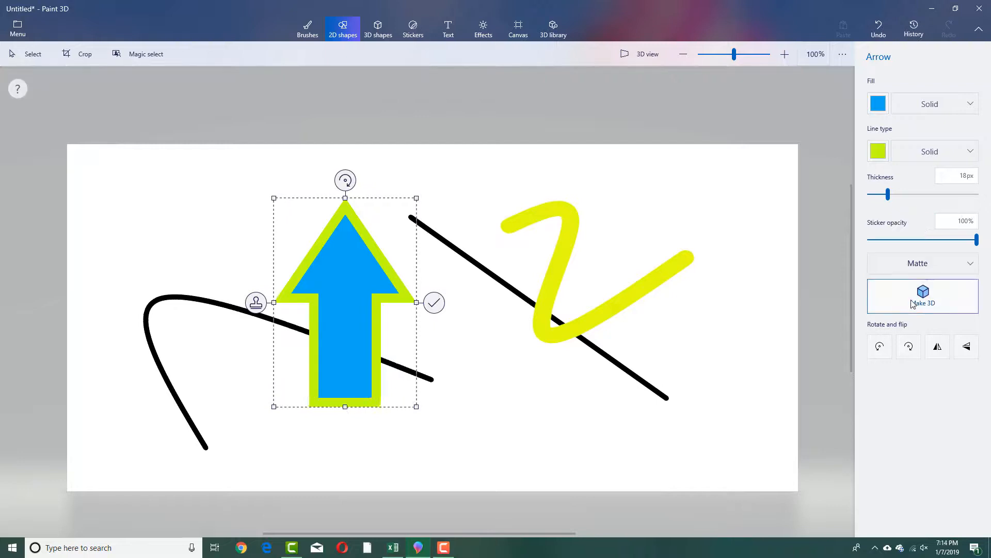
Make the arrow 3D, nudge it slightly upward, and deselect to set it on the canvas.
left_click(922, 296)
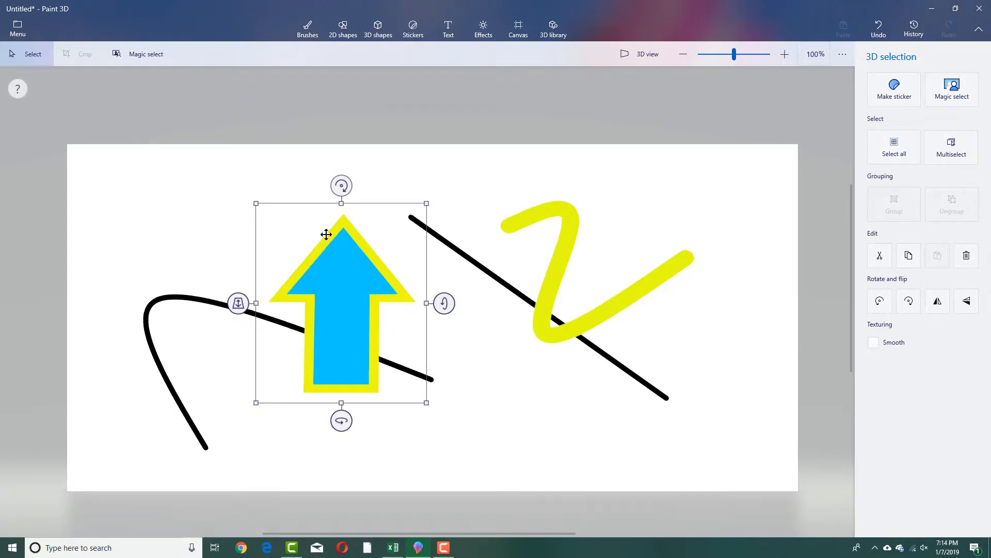
mouse_move(358, 273)
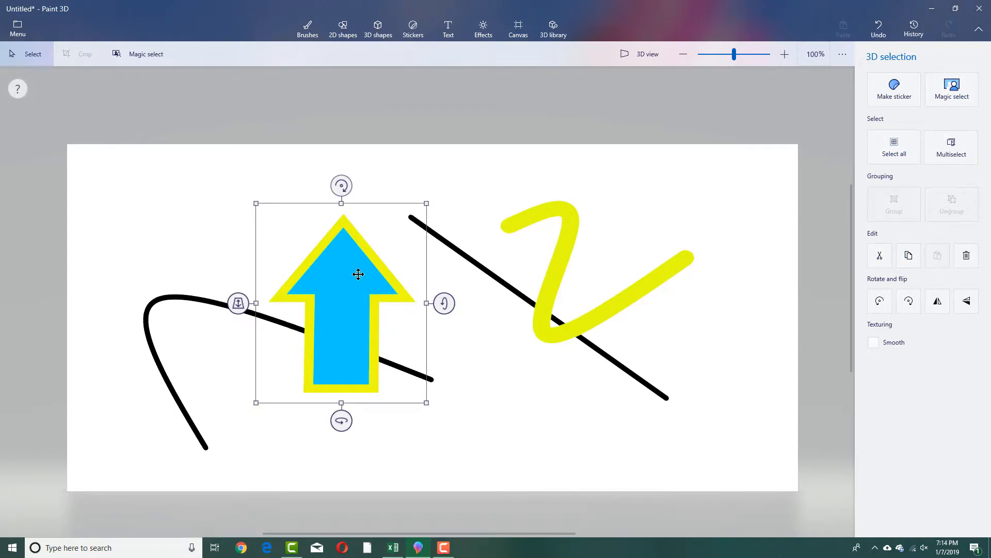
mouse_move(367, 313)
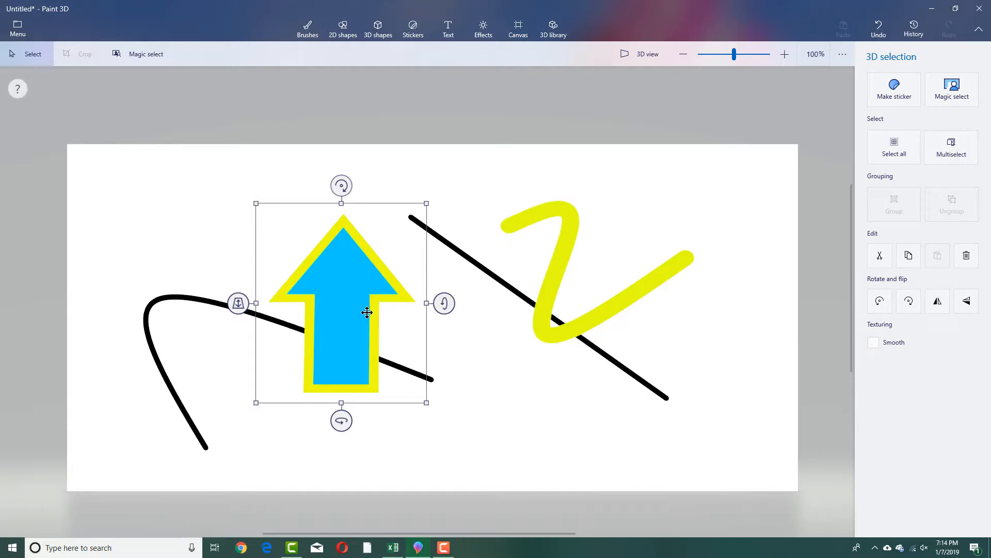
left_click_drag(367, 312, 467, 311)
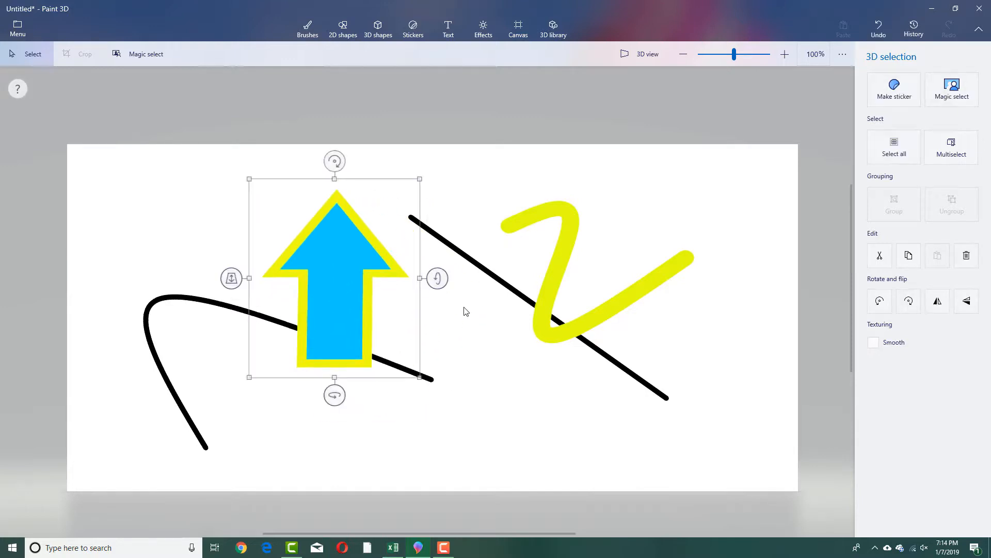
left_click(341, 28)
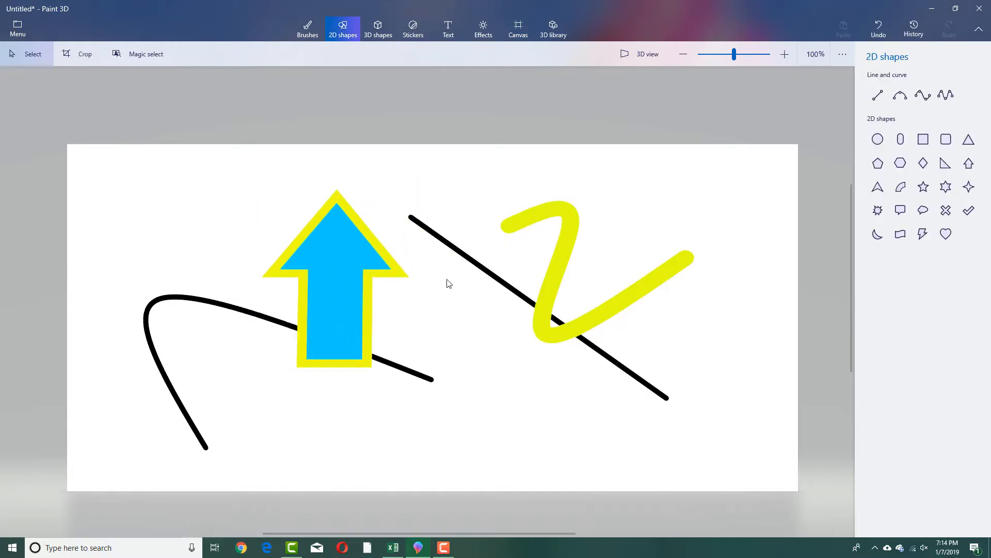
mouse_move(369, 333)
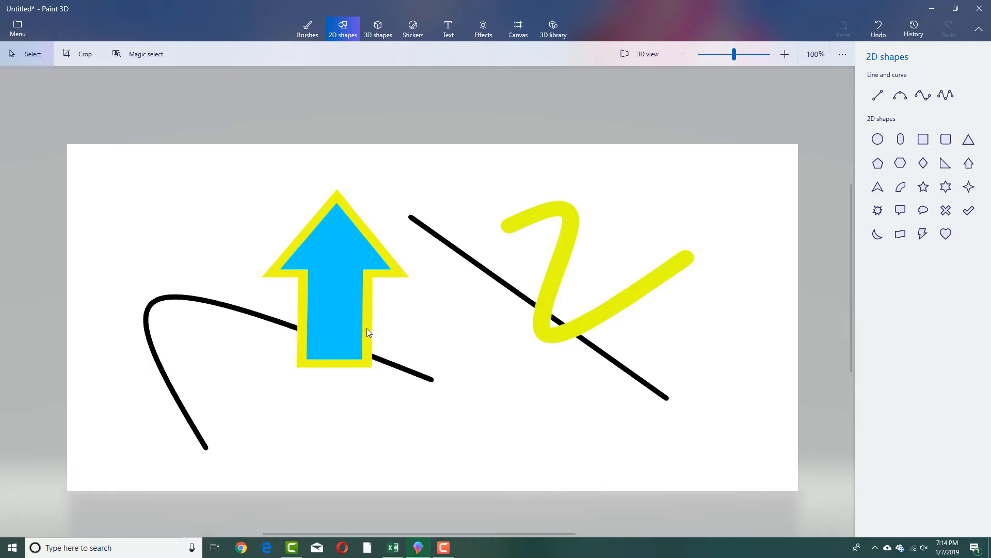
mouse_move(371, 326)
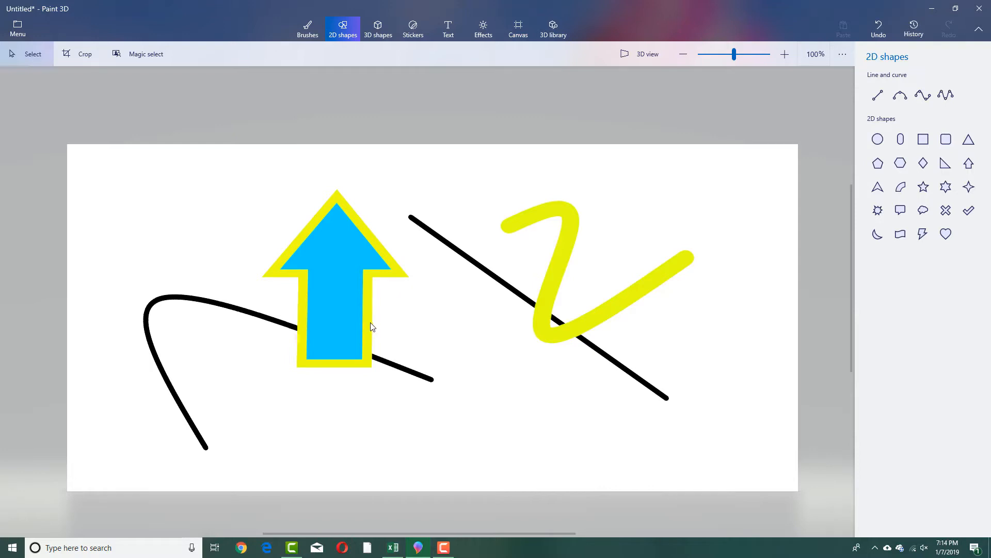
mouse_move(346, 264)
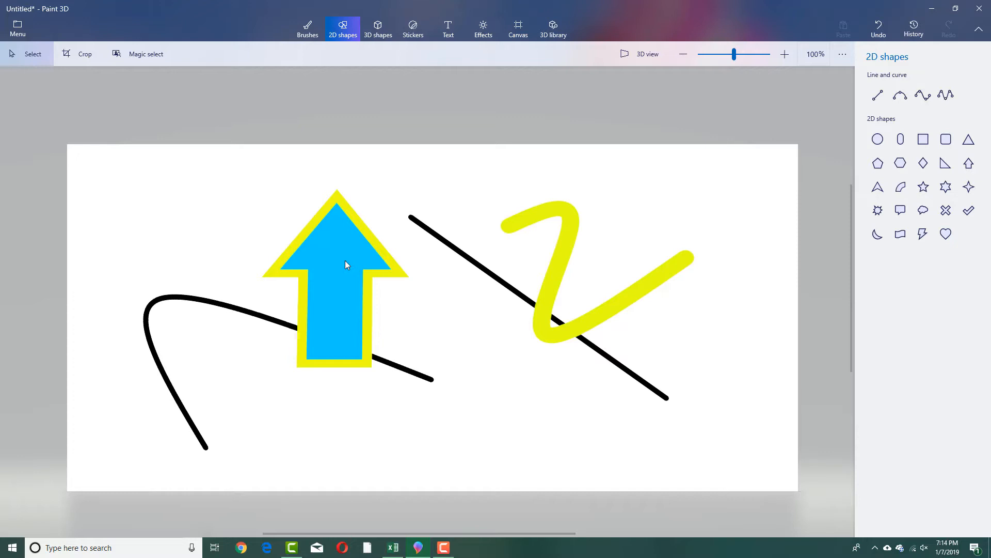
mouse_move(335, 278)
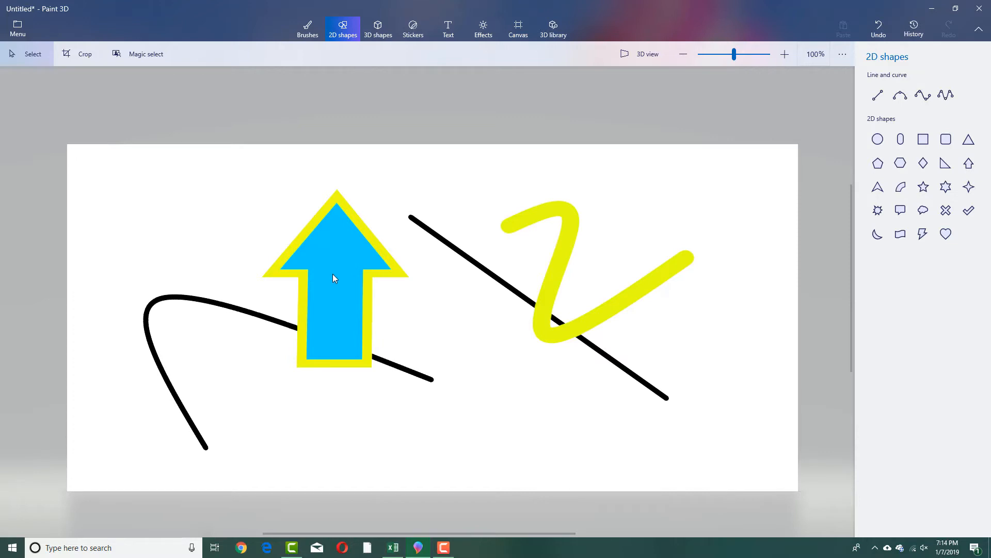
mouse_move(228, 277)
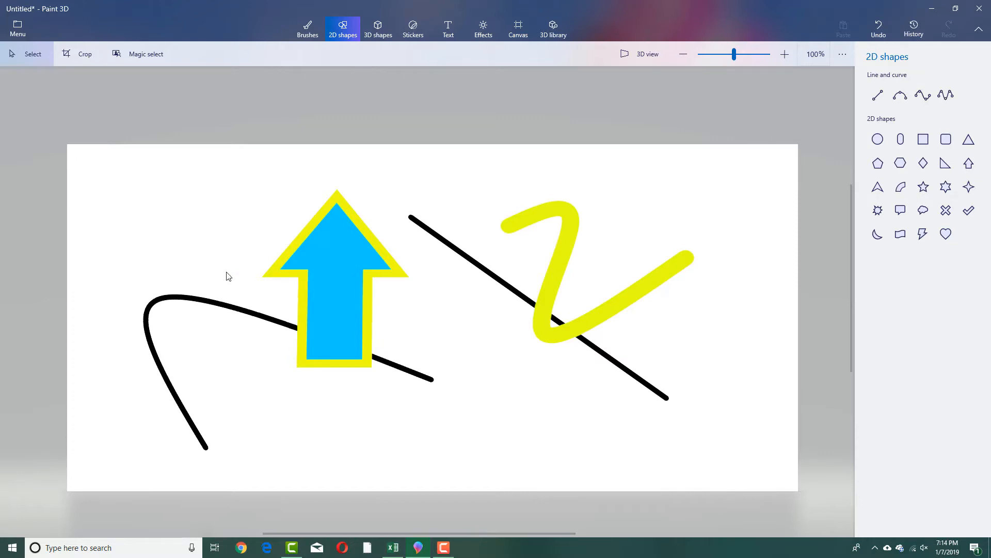